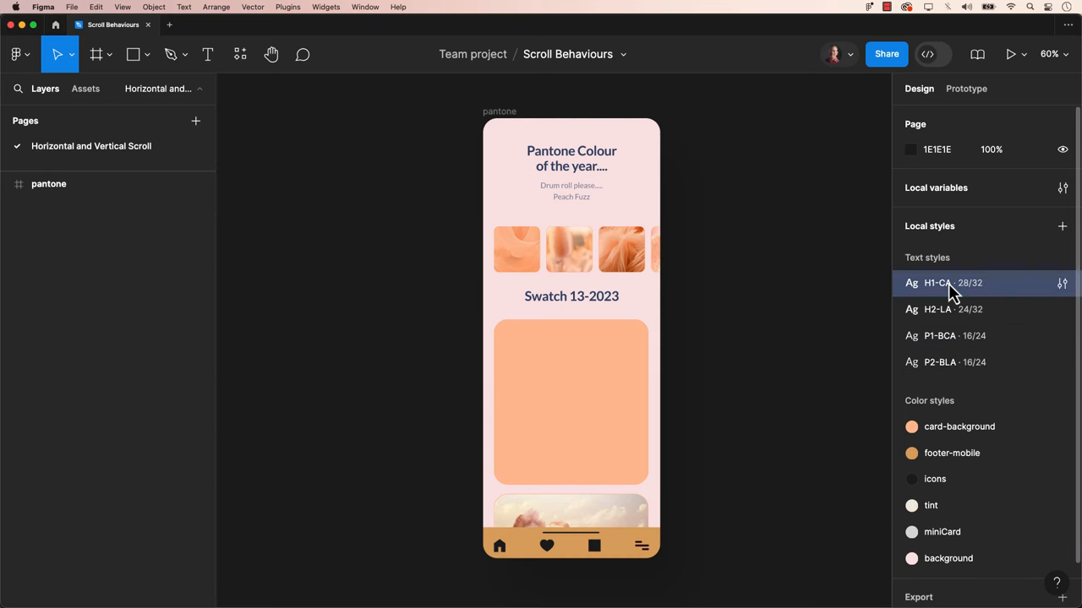
mouse_move(959, 310)
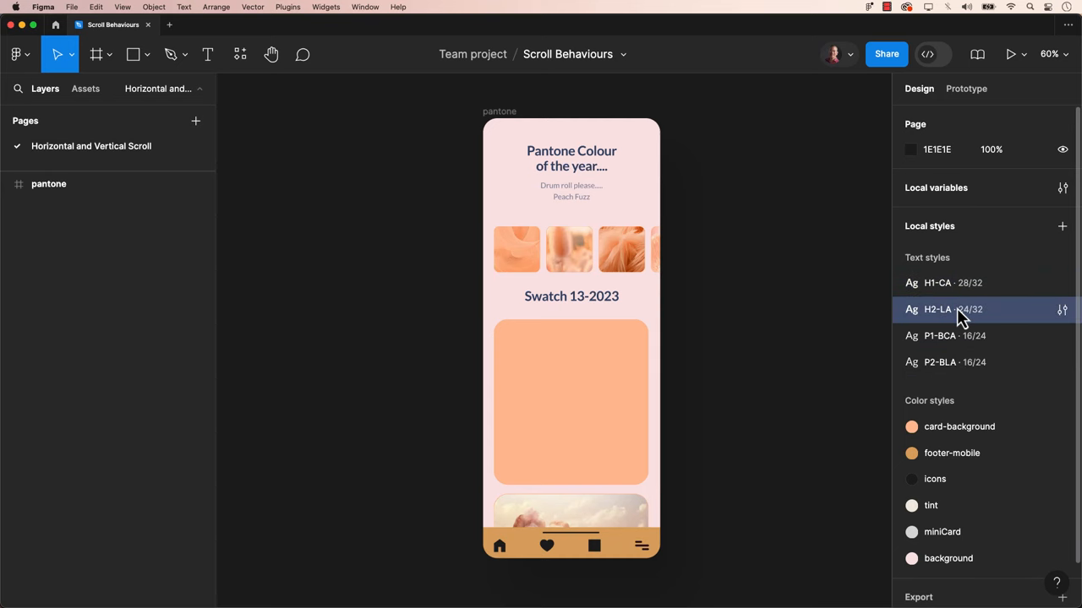
Inspect the card-background and icons colour style settings, then close them
click(940, 362)
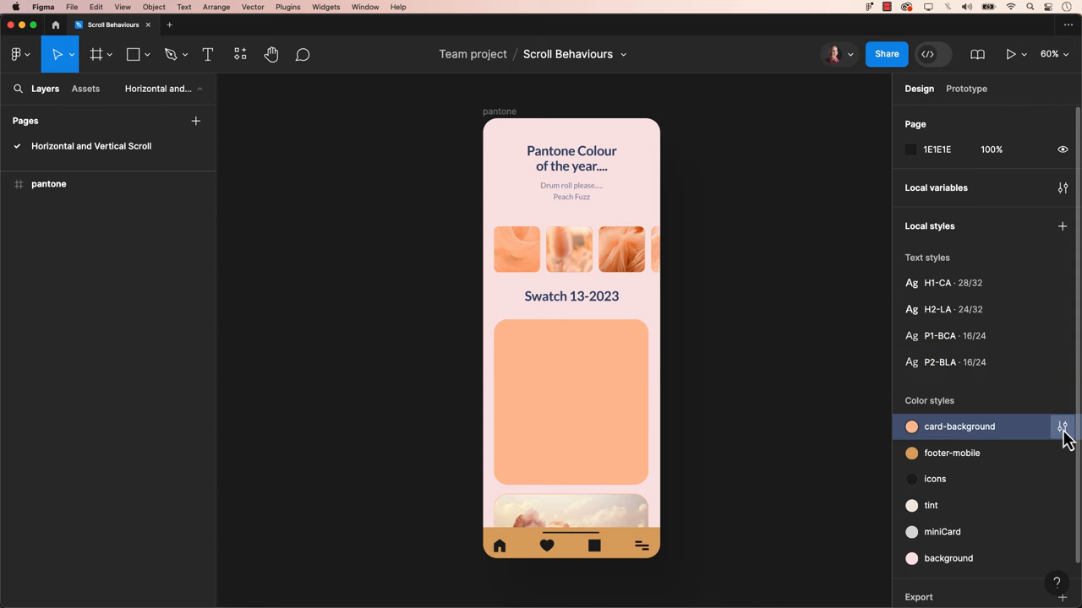
click(1062, 427)
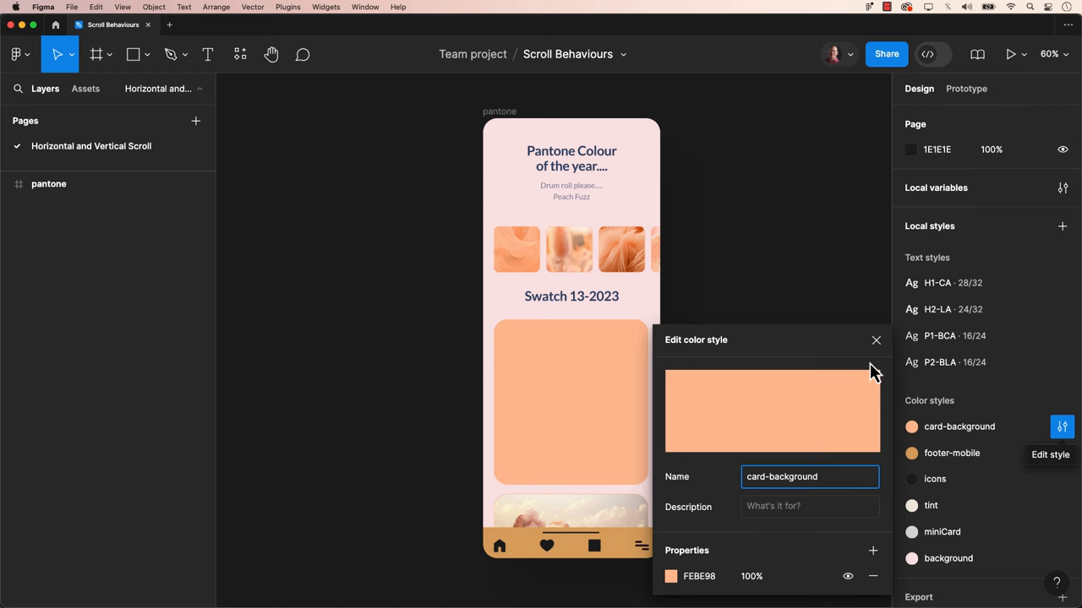
mouse_move(1063, 453)
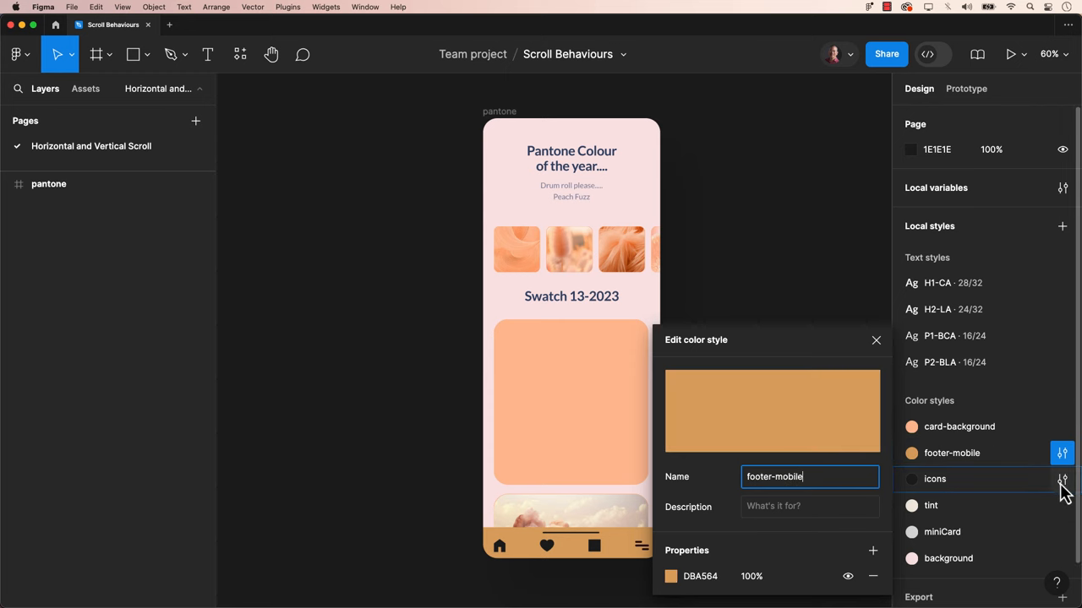
click(1061, 479)
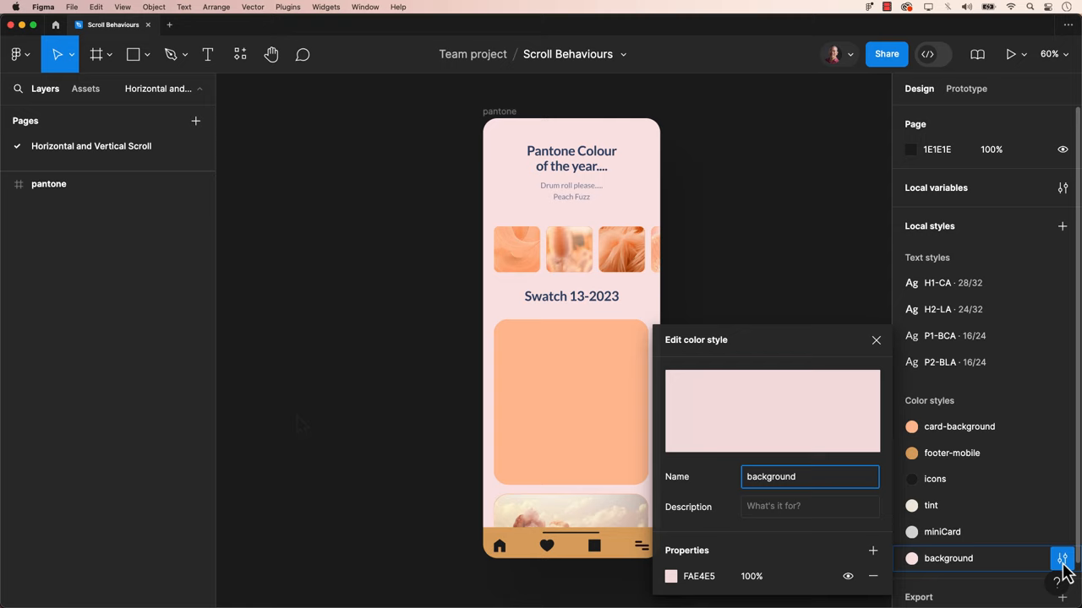
click(876, 340)
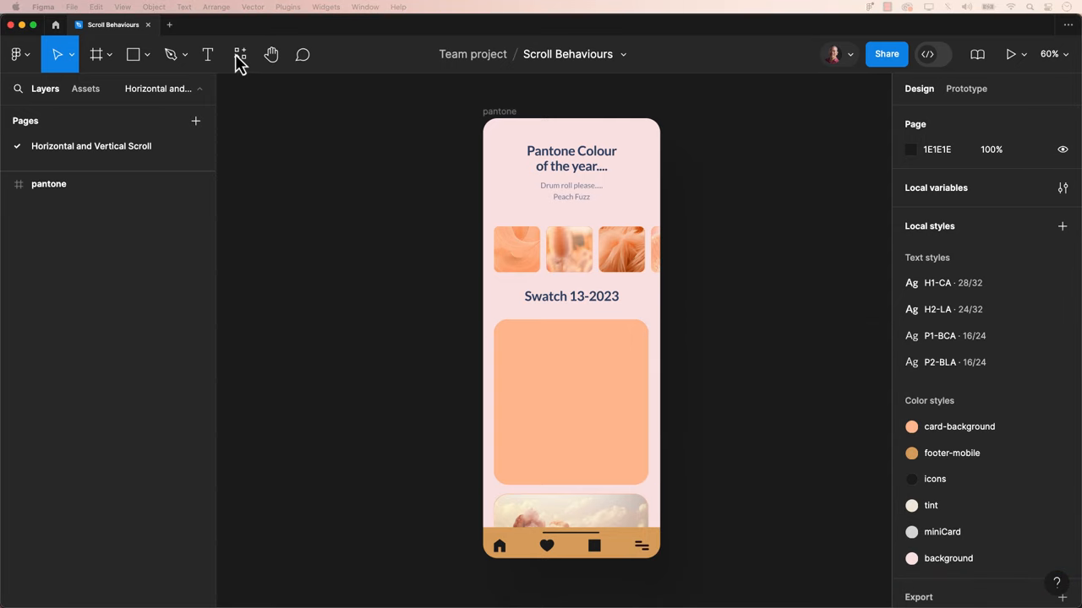
Run the Automatic Style Guides plugin's Generate Style Guide command
click(240, 54)
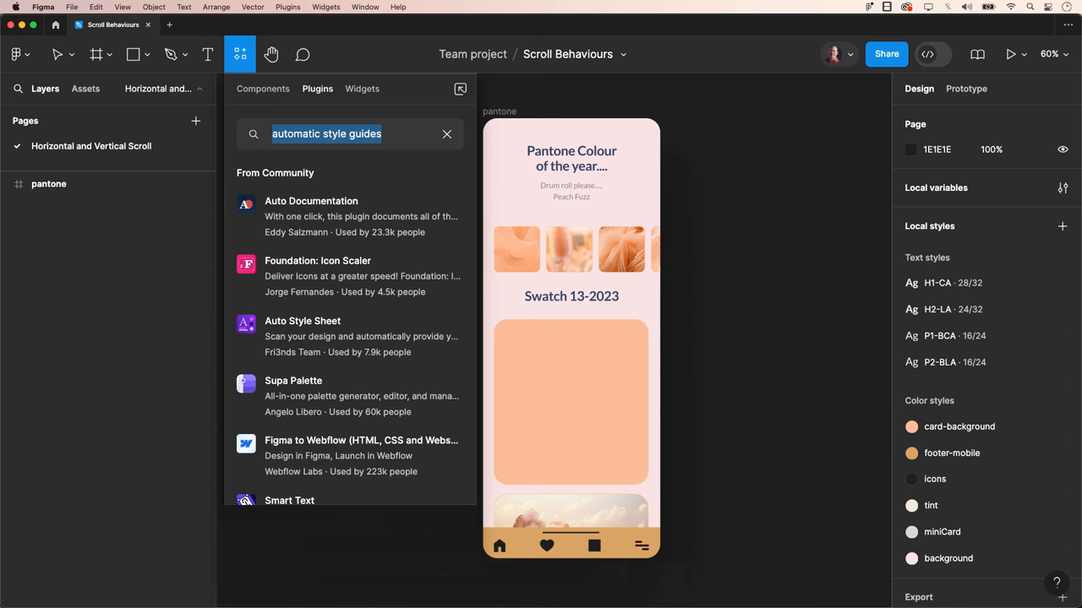
click(446, 134)
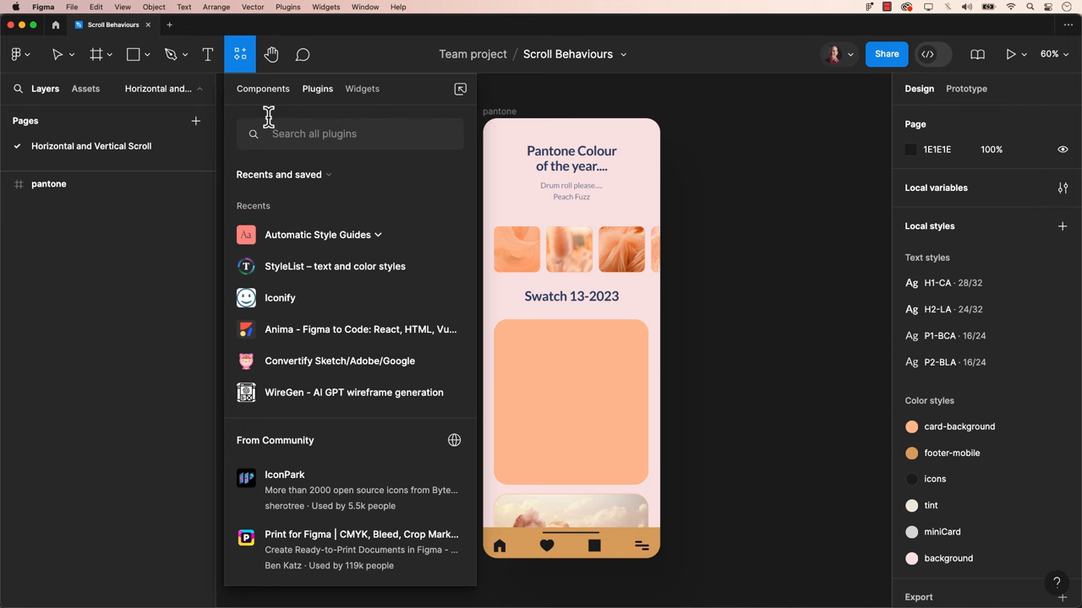
click(317, 235)
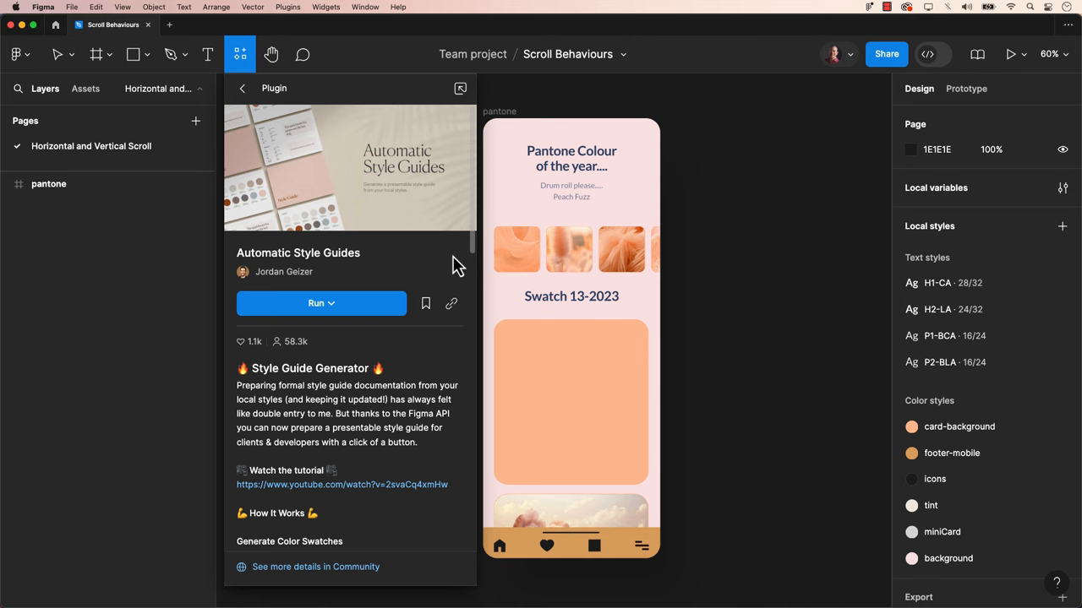
click(332, 303)
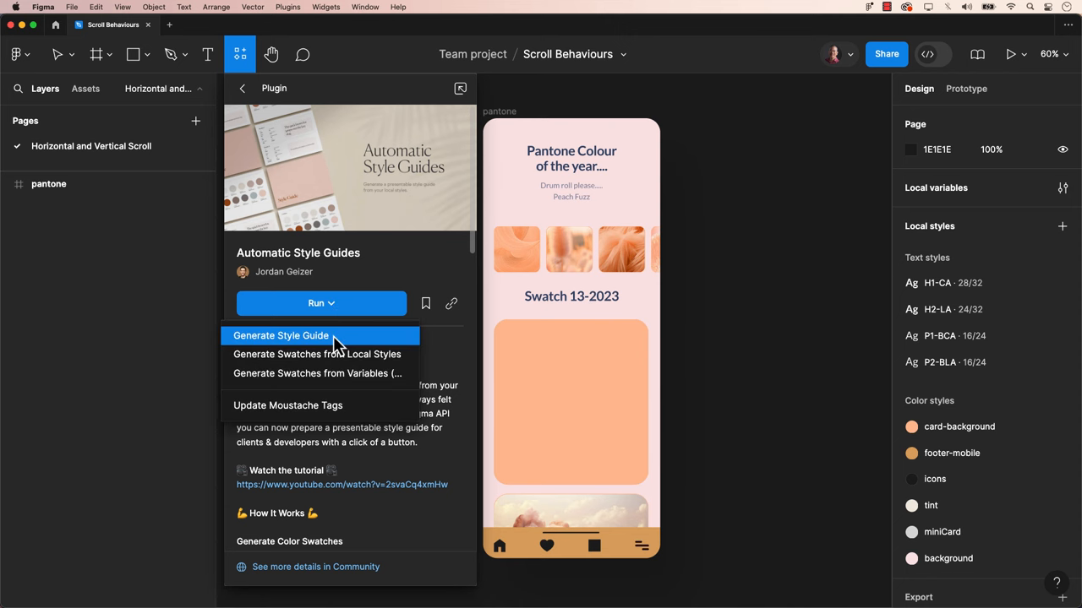
click(282, 335)
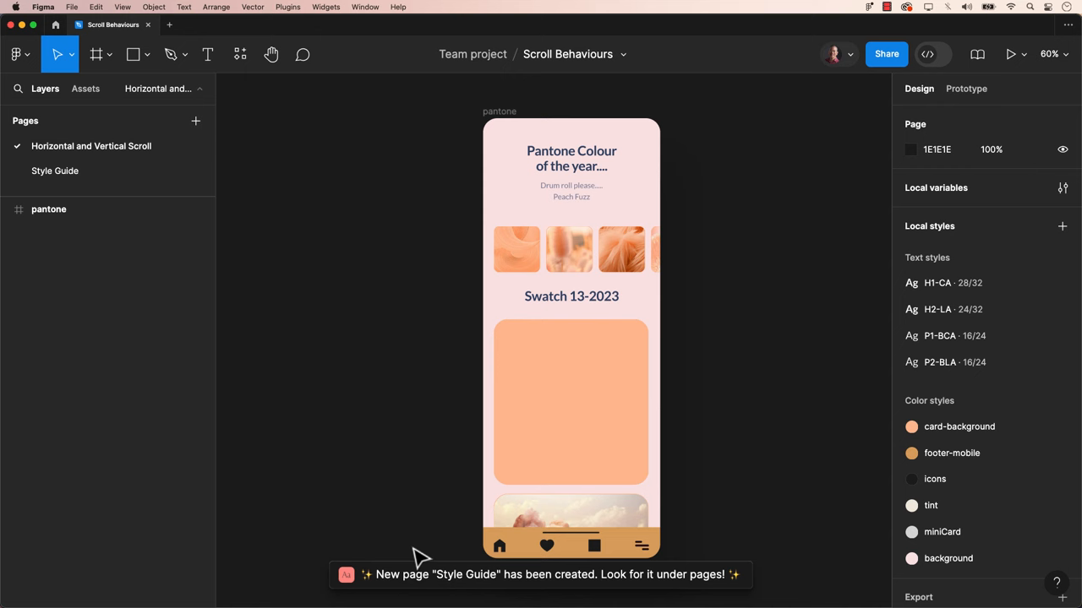
mouse_move(689, 596)
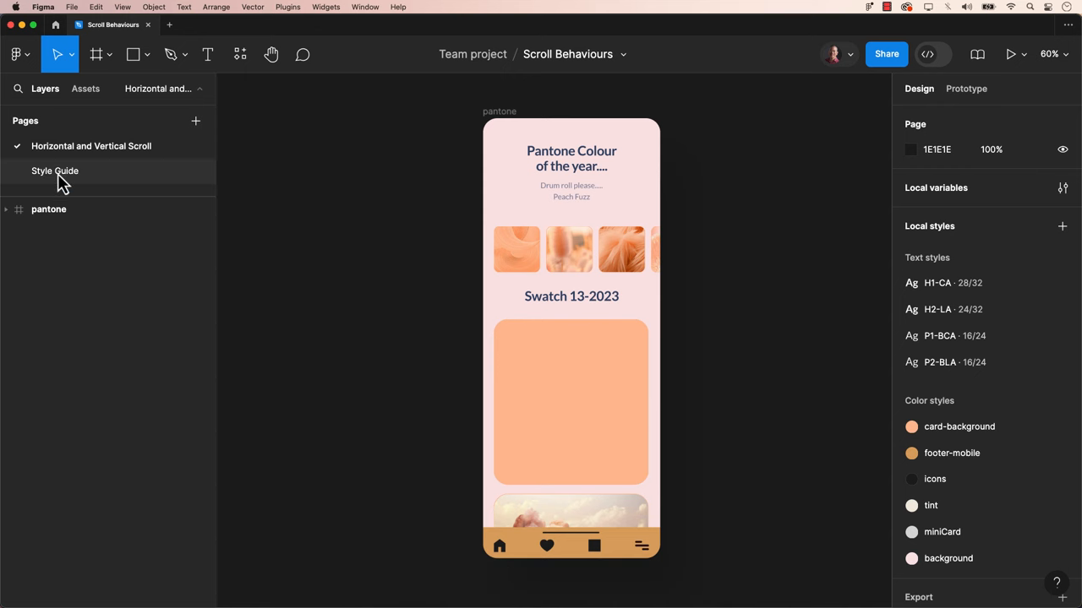
Switch to the Style Guide page and set the icons colour style to red F60E0E
click(55, 171)
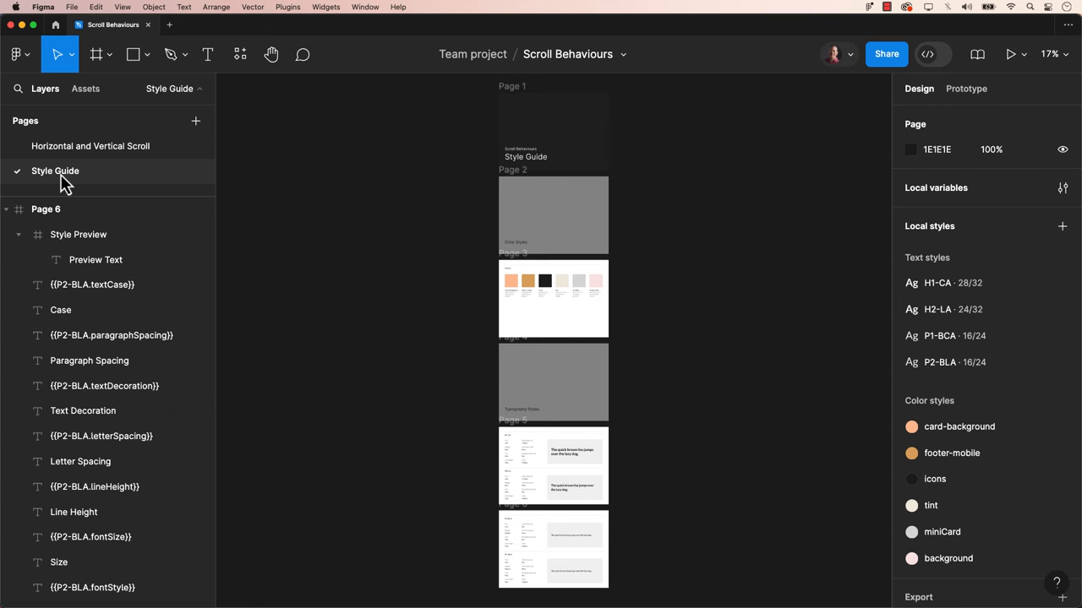
scroll(down, 3)
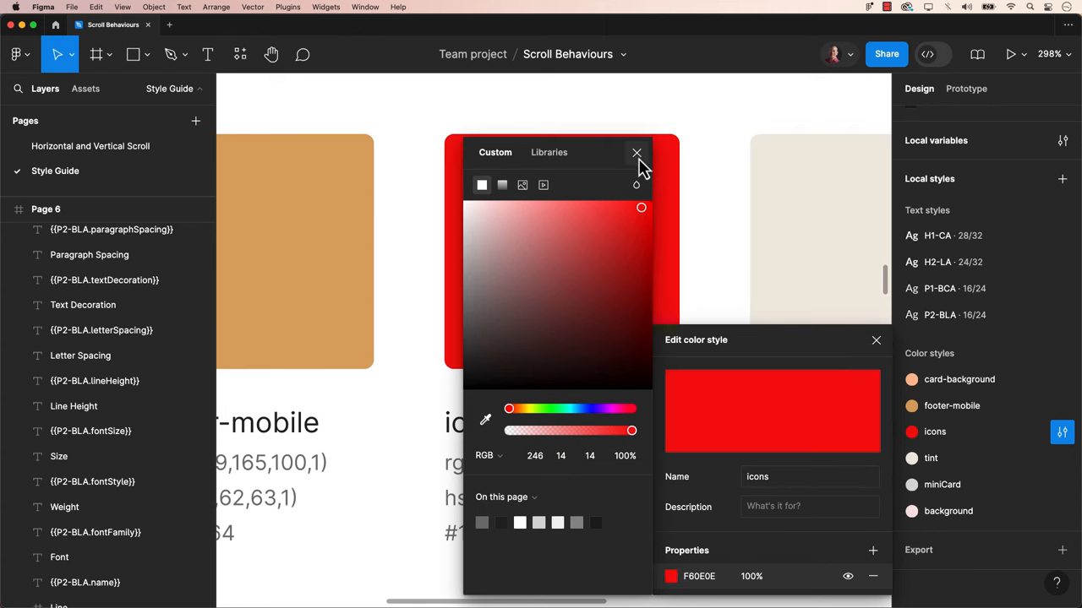
click(637, 153)
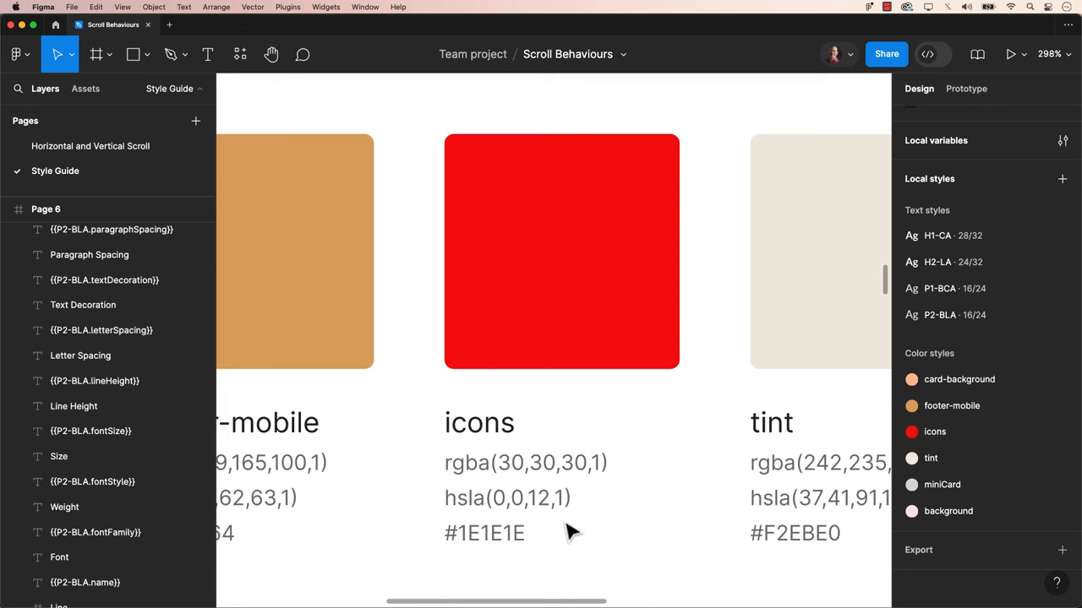
click(240, 54)
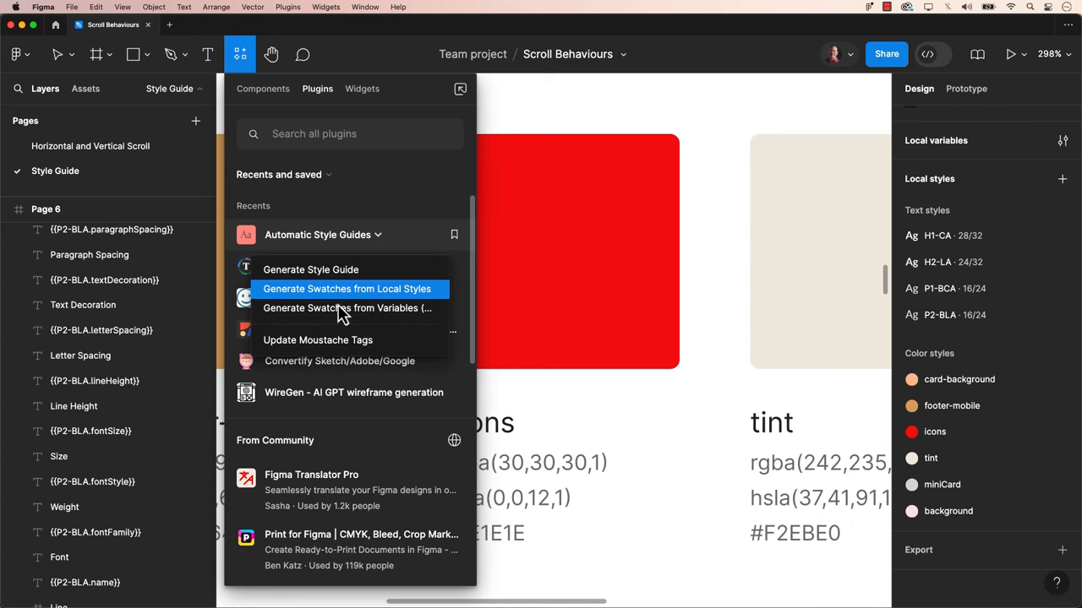
mouse_move(329, 339)
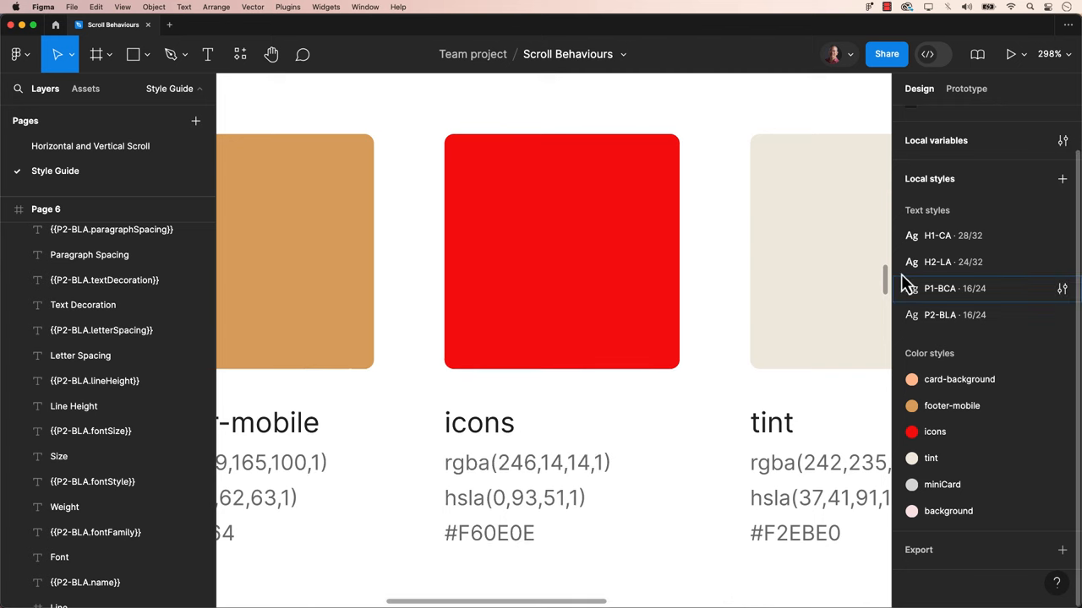
Check the footer-mobile, icons and tint swatch values, then zoom out to the page frames
click(817, 252)
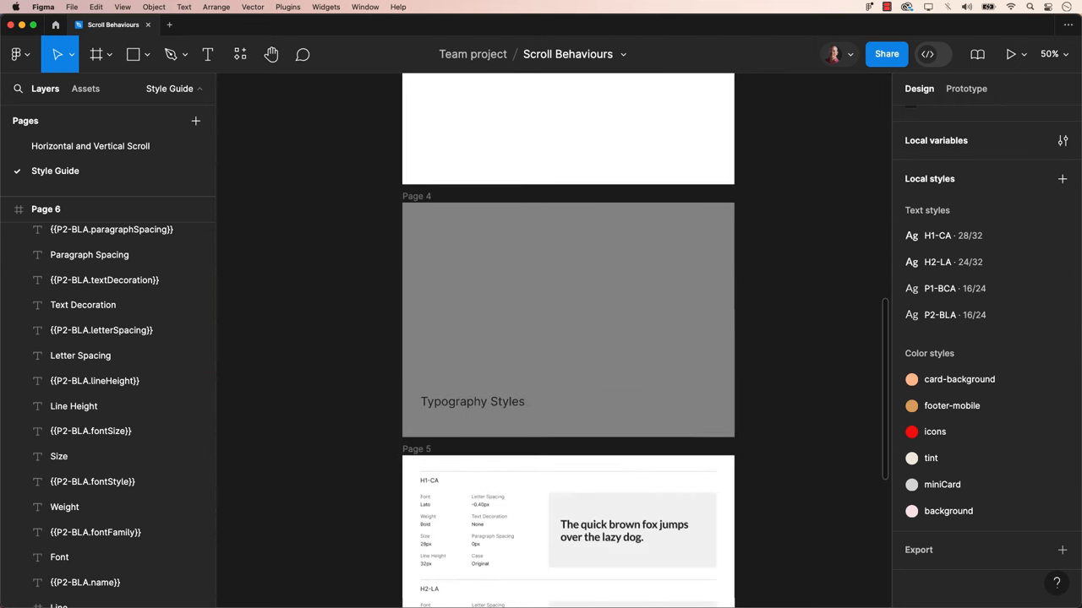
Scroll through the Page 5 and 6 typography frames, then reopen the icons colour style
scroll(down, 3)
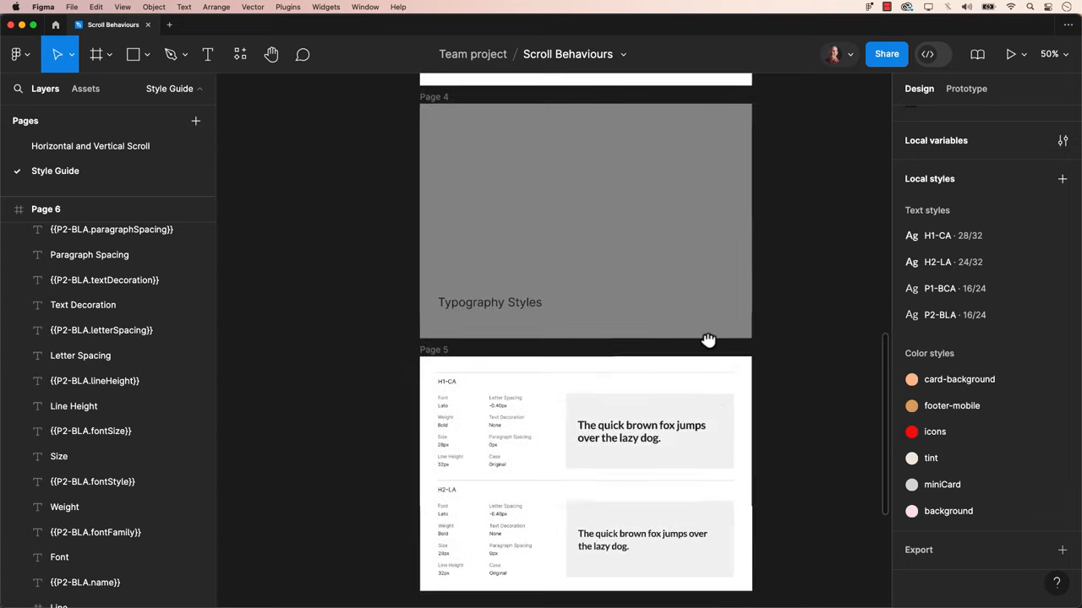
scroll(down, 3)
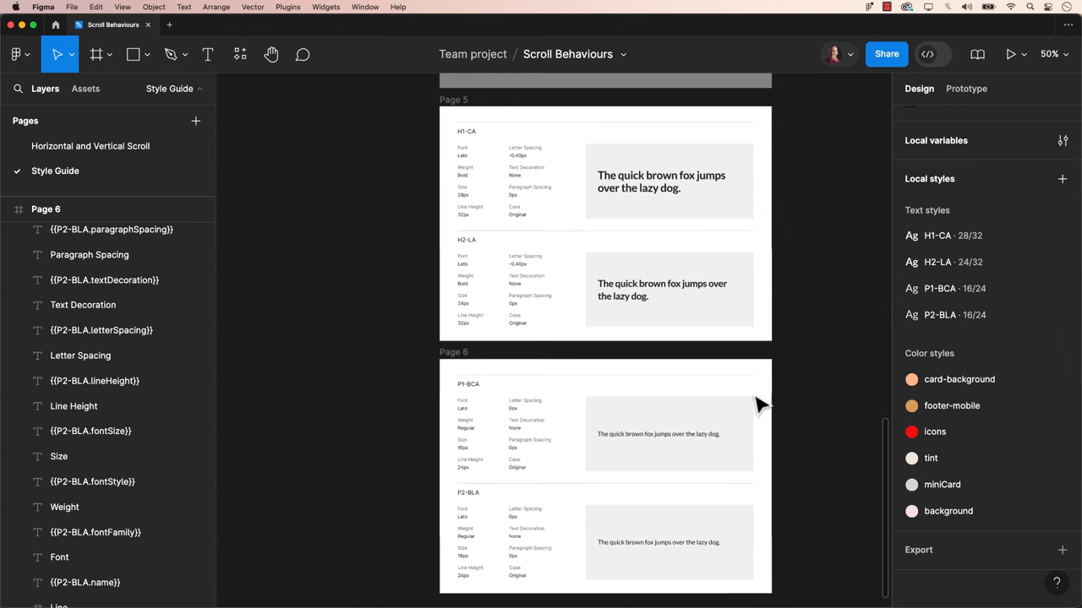
scroll(down, 3)
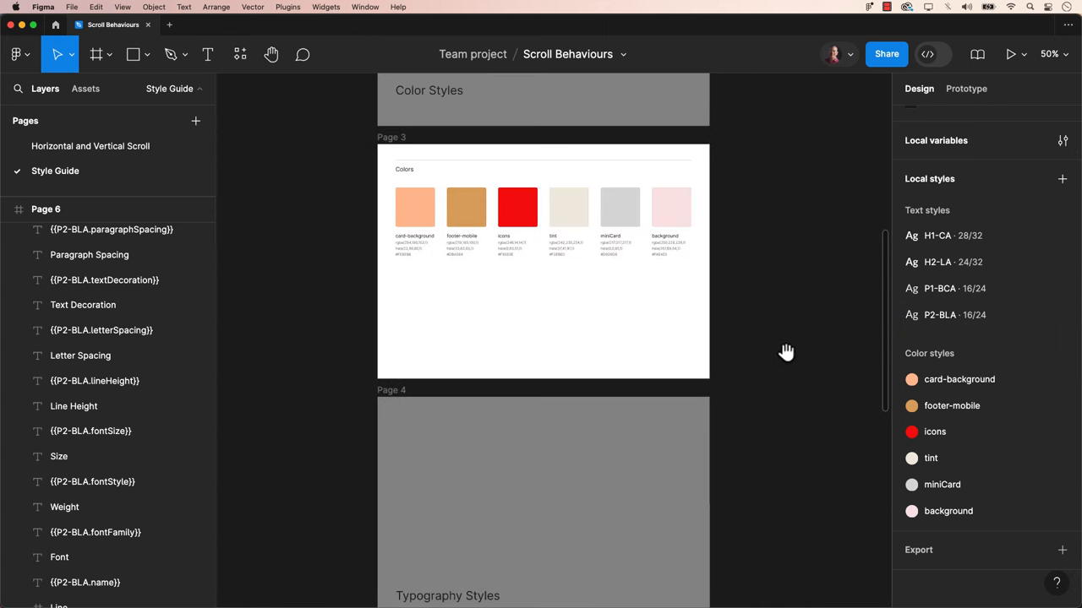
click(1062, 432)
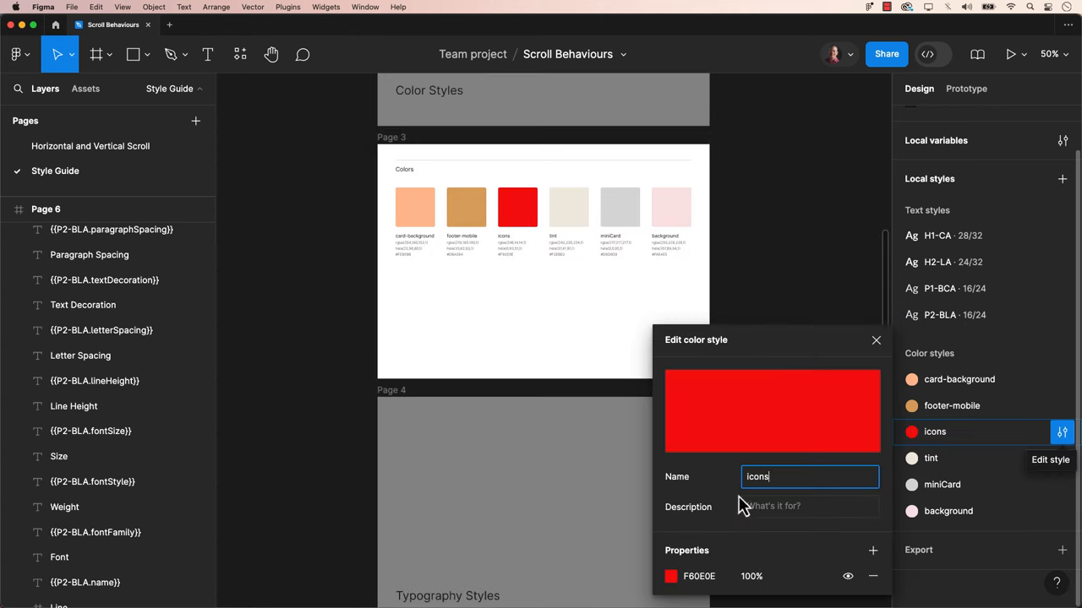
Set the icons colour style fill back to 1E1E1E and select the six page frames
click(698, 577)
text(1E1E1E)
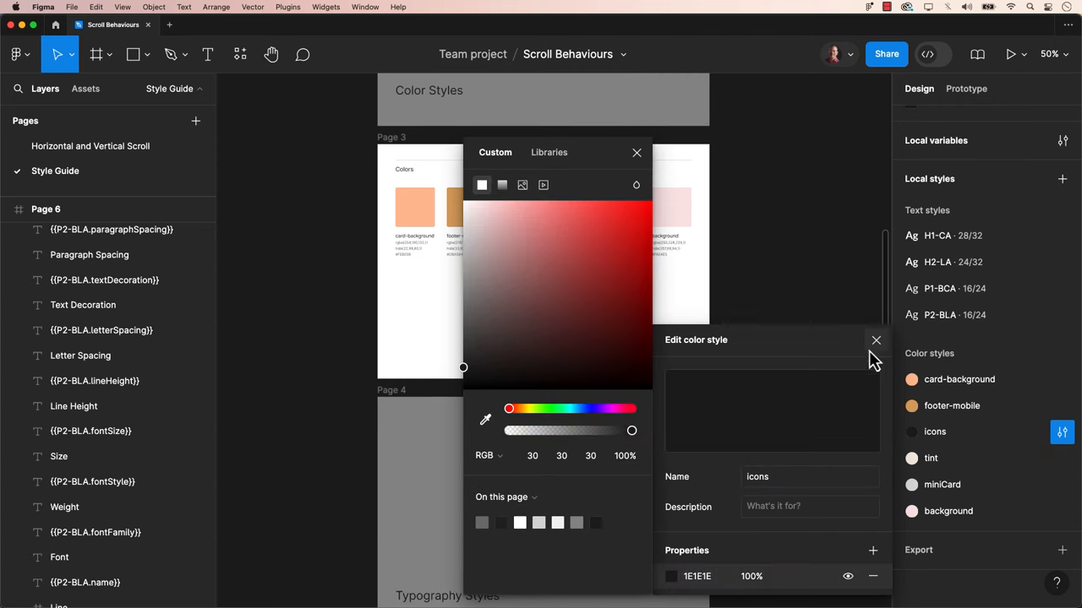
click(875, 339)
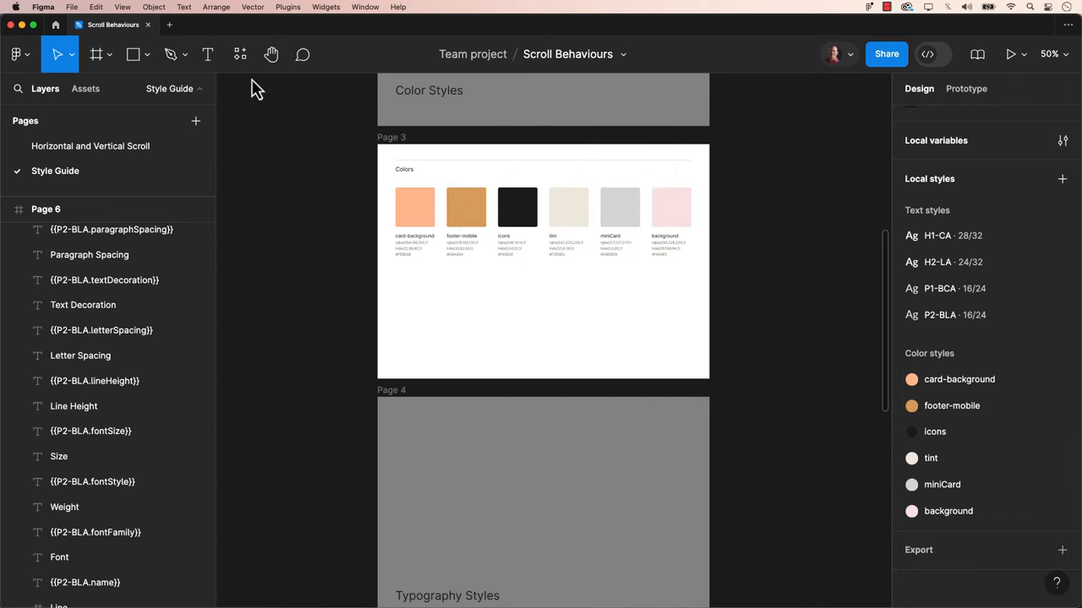
click(240, 54)
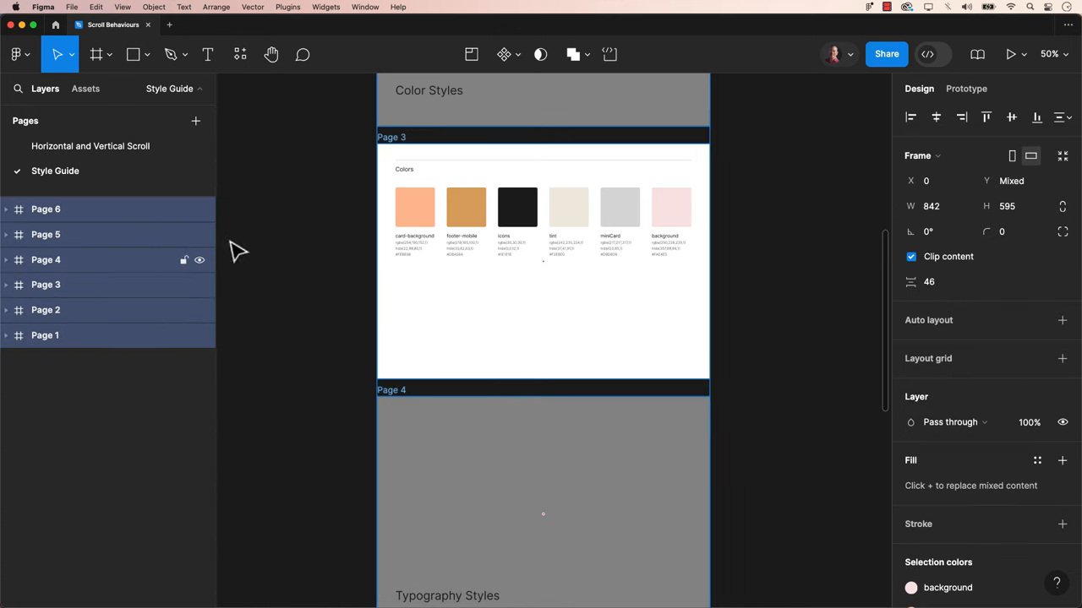
Export the selected frames to PDF as Style-Guide.pdf in the Style Guide folder
click(71, 7)
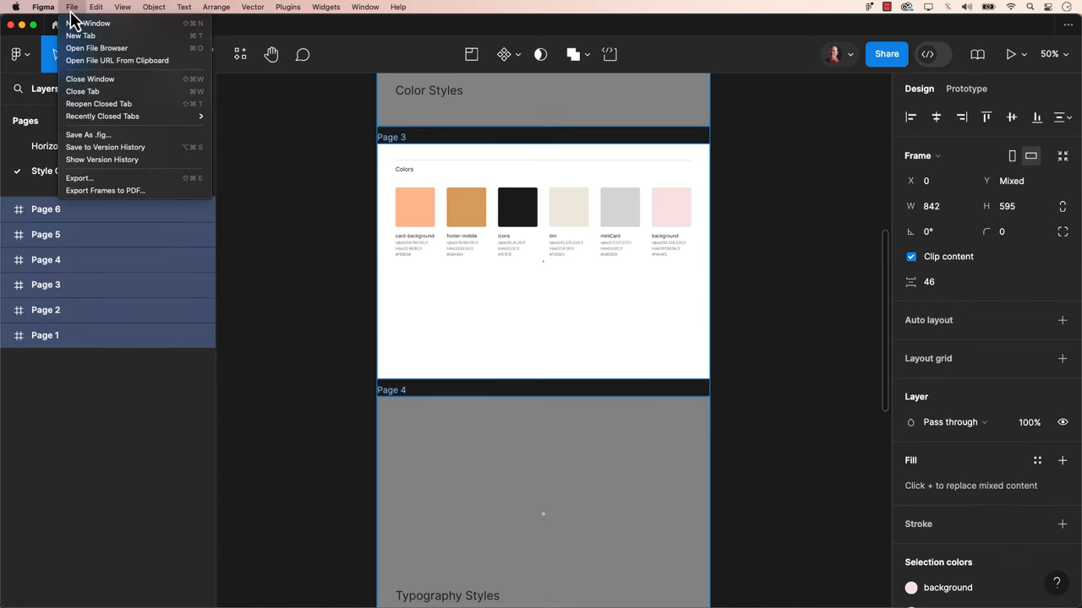
mouse_move(105, 191)
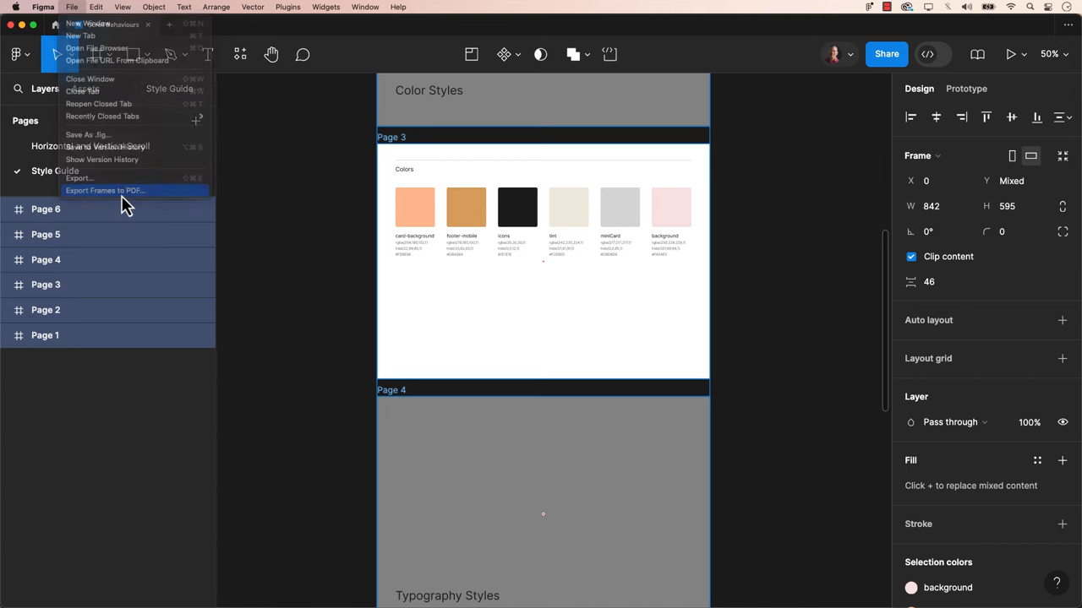
click(105, 190)
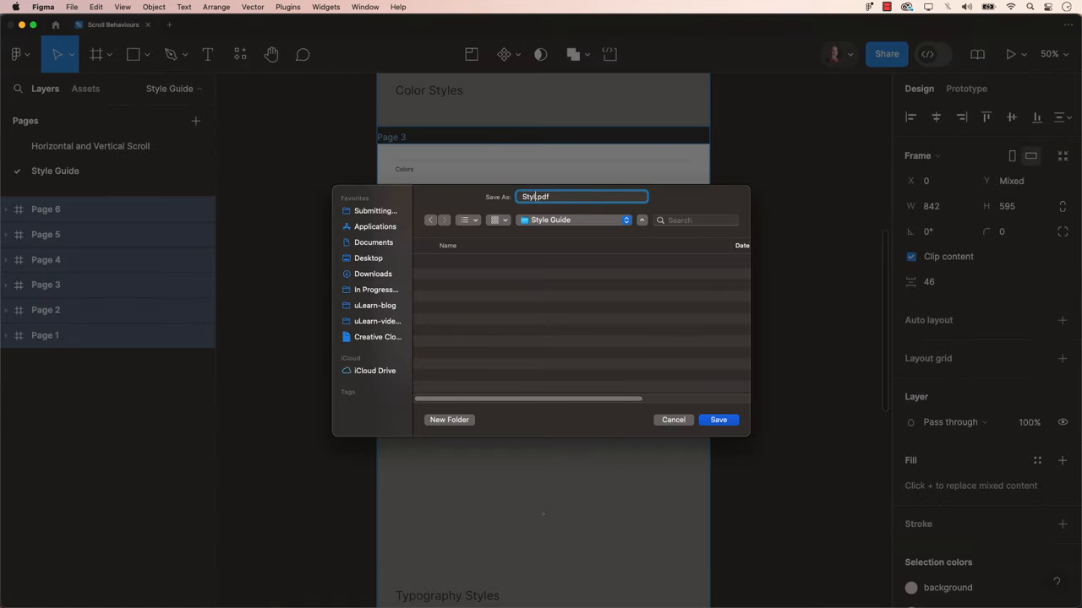
click(717, 420)
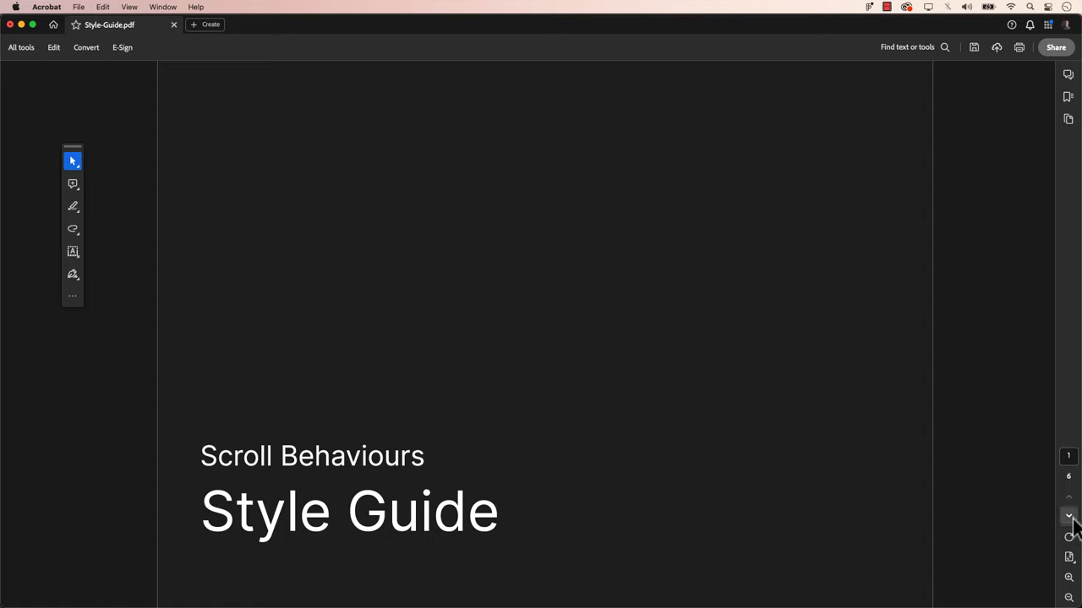
Page through Style-Guide.pdf in Acrobat to the colours swatch page
click(1068, 517)
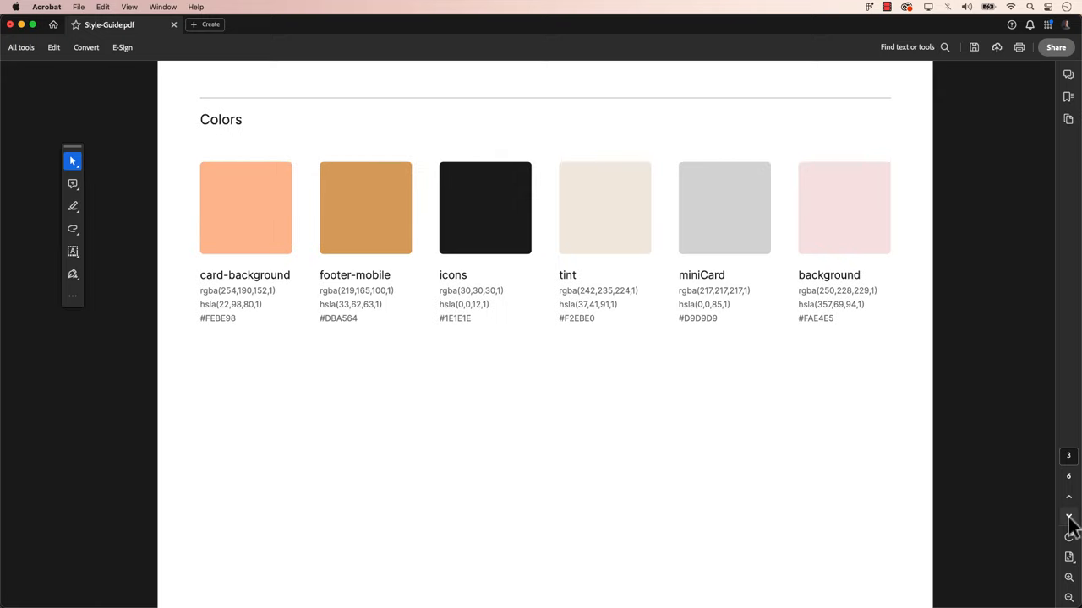
scroll(down, 3)
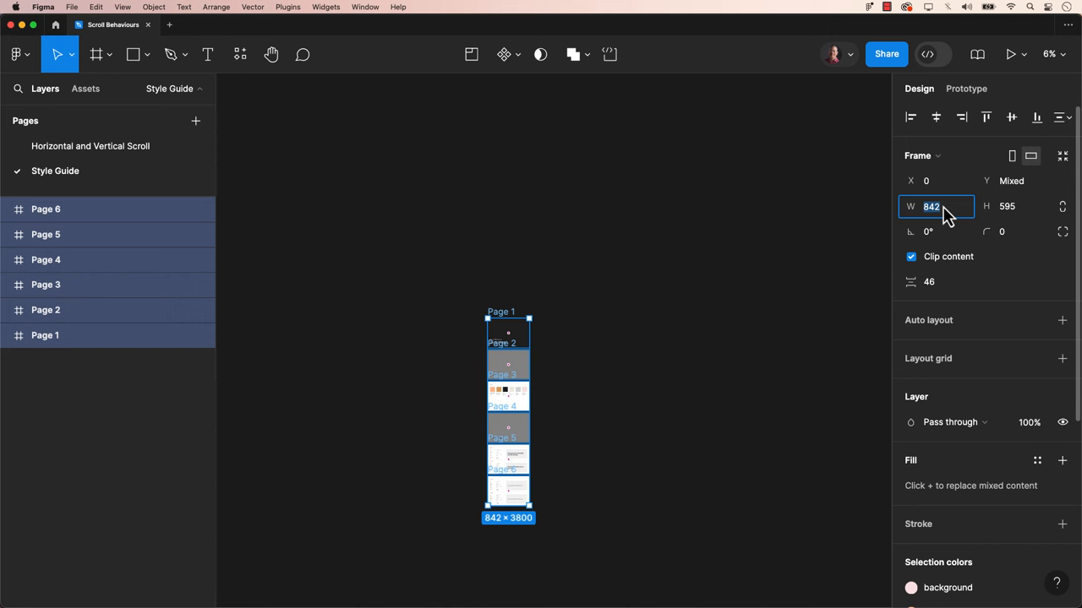
Duplicate the cover frame as Page 7 and retitle its heading 'Table of Contents'
text(792)
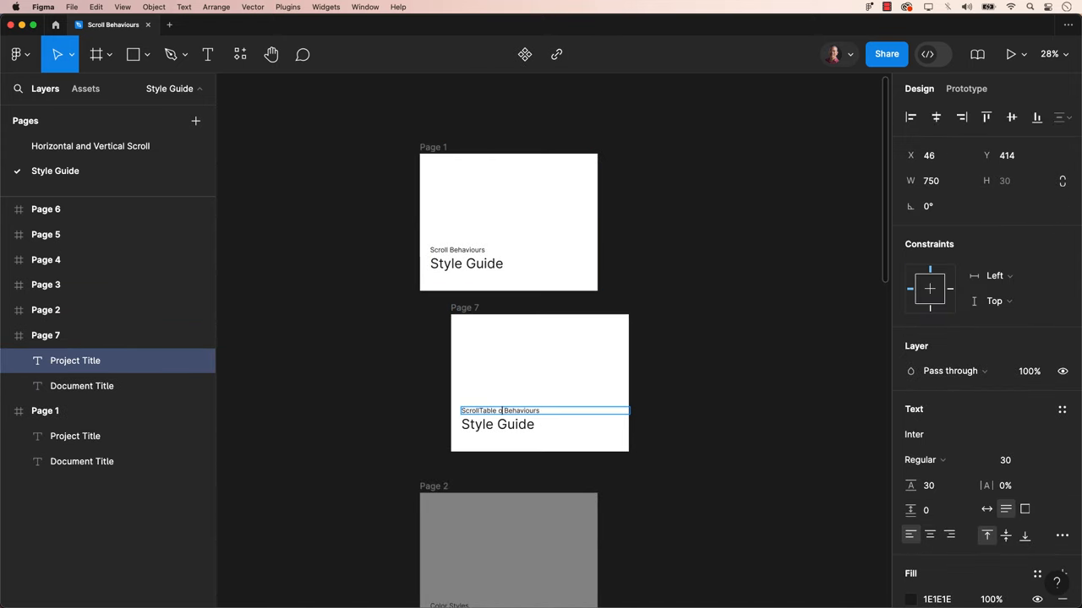
text(Table of Contents)
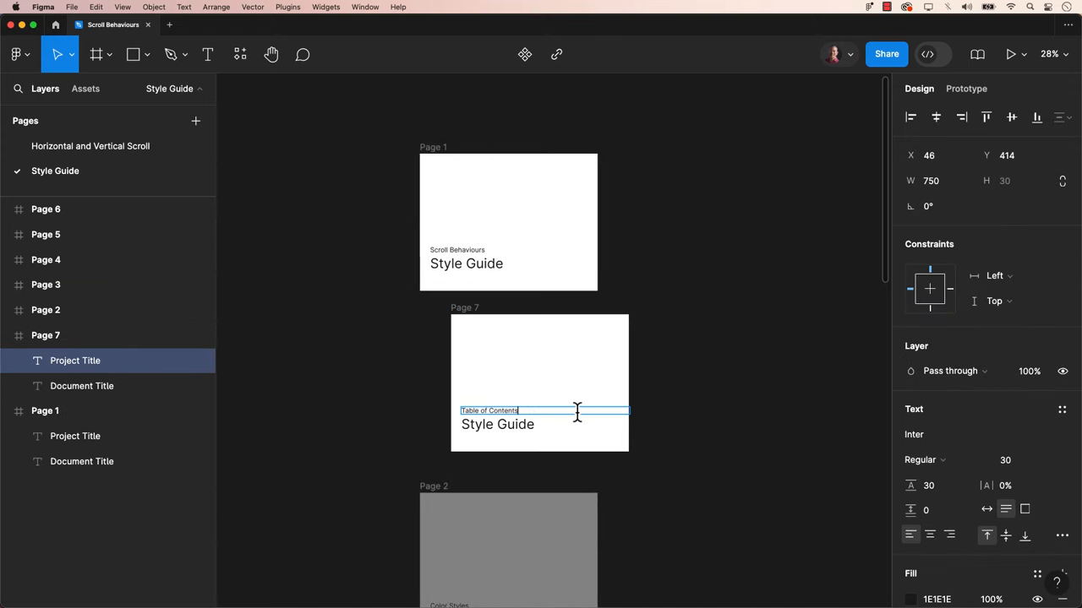